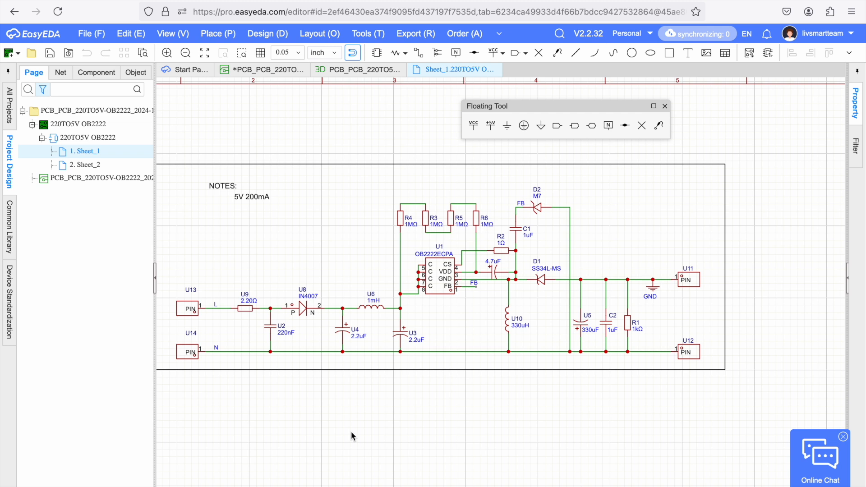
{"action": "mouse_move", "coordinate": [400, 399]}
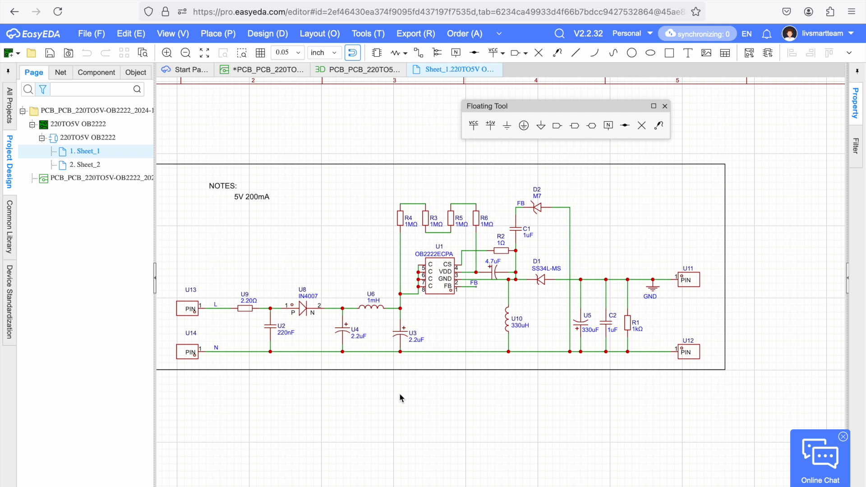
{"action": "mouse_move", "coordinate": [240, 364]}
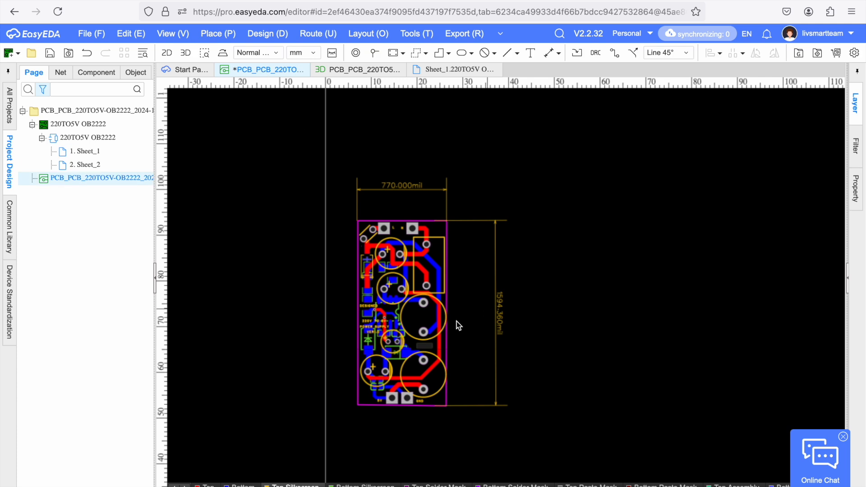
{"action": "mouse_move", "coordinate": [547, 310]}
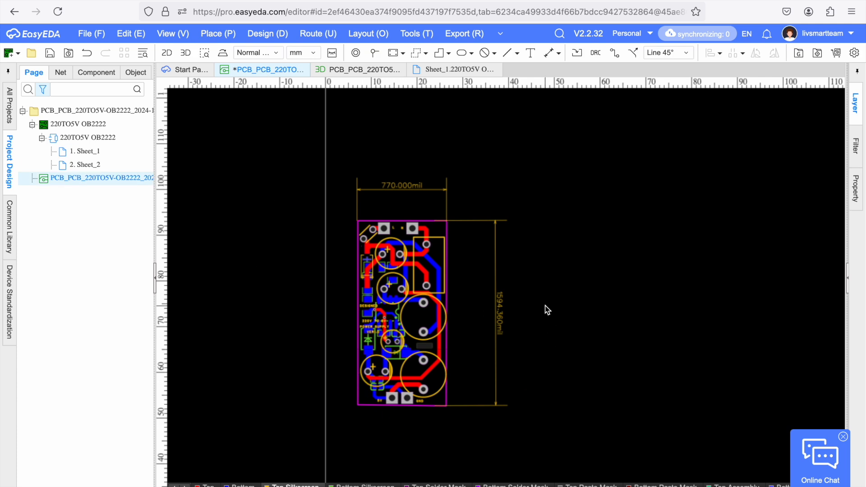
{"action": "mouse_move", "coordinate": [376, 426]}
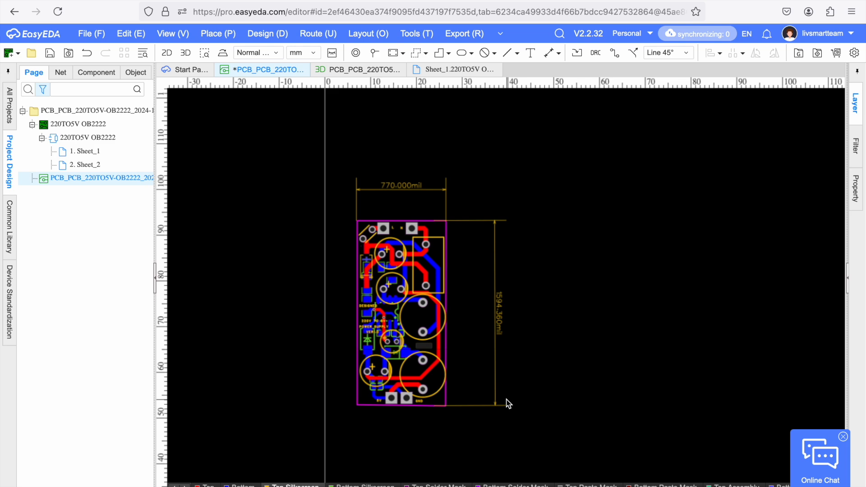
{"action": "mouse_move", "coordinate": [291, 65]}
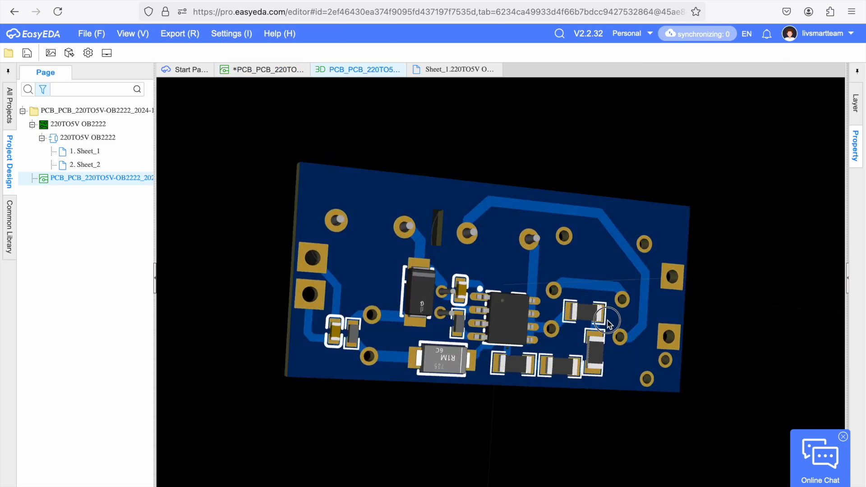
Orbit the 3D view of the power-supply board to inspect its components
{"action": "left_click_drag", "start_coordinate": [608, 322], "coordinate": [465, 218]}
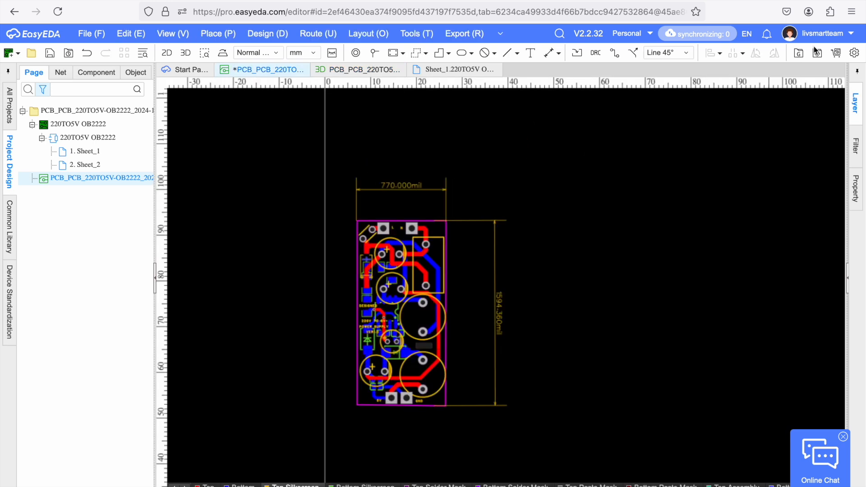
Export the Gerber files via One Key Export, skipping the DRC, then switch to the browser
{"action": "left_click", "coordinate": [798, 53]}
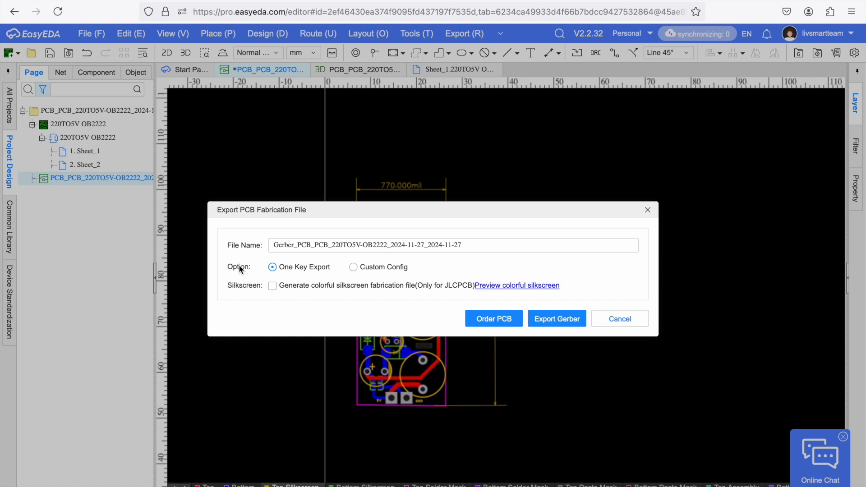
{"action": "mouse_move", "coordinate": [493, 319]}
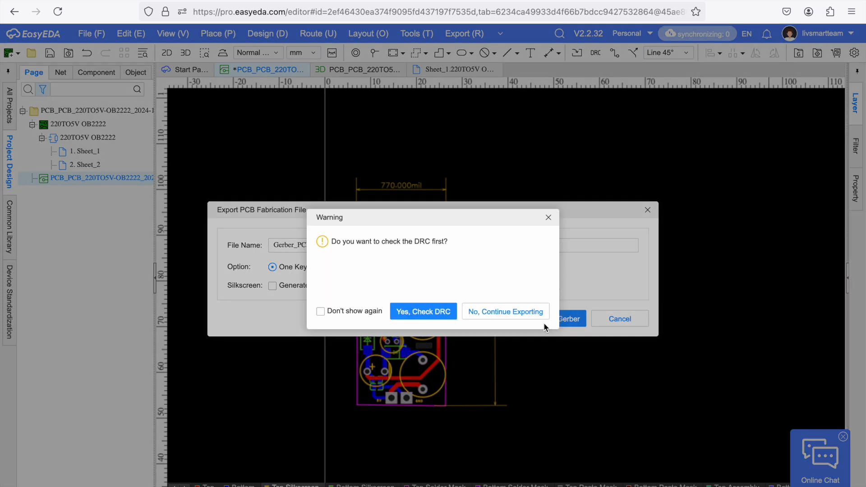
{"action": "left_click", "coordinate": [504, 310]}
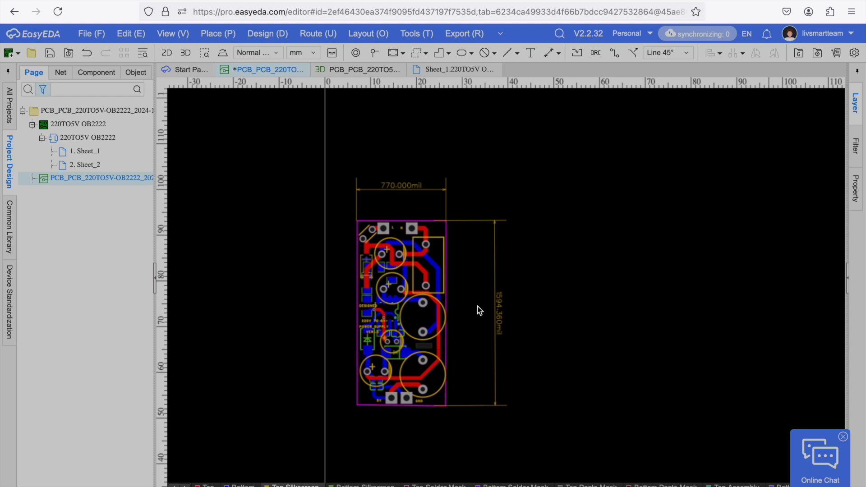
{"action": "left_click", "coordinate": [786, 12]}
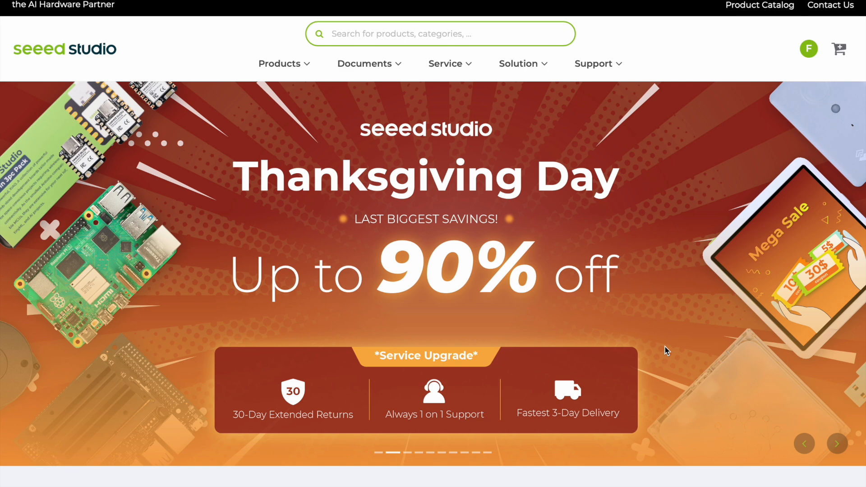
Go to PCB/PCBA Quote from the Seeed Studio Service menu
{"action": "left_click", "coordinate": [445, 64]}
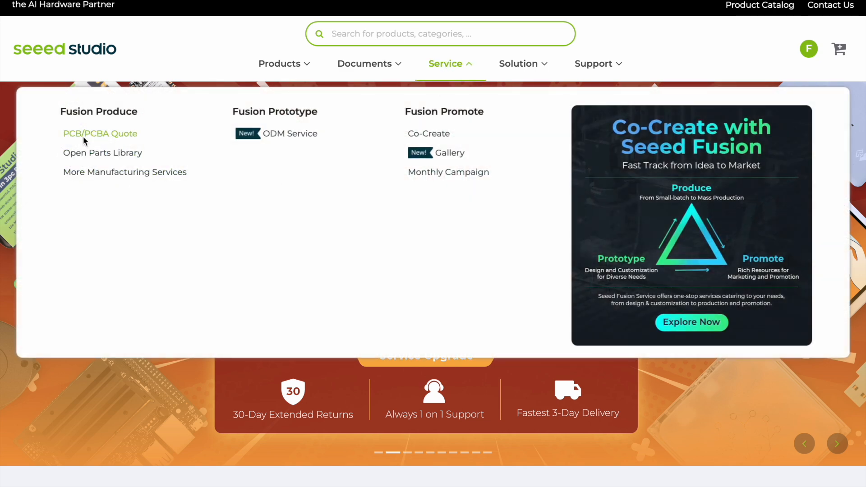
{"action": "left_click", "coordinate": [100, 133]}
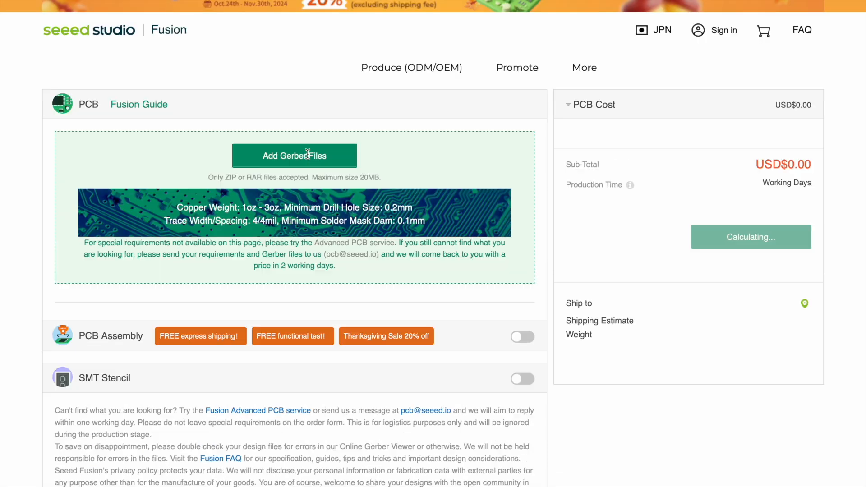
Upload the exported Gerber zip from Downloads via Add Gerber Files
{"action": "left_click", "coordinate": [294, 155]}
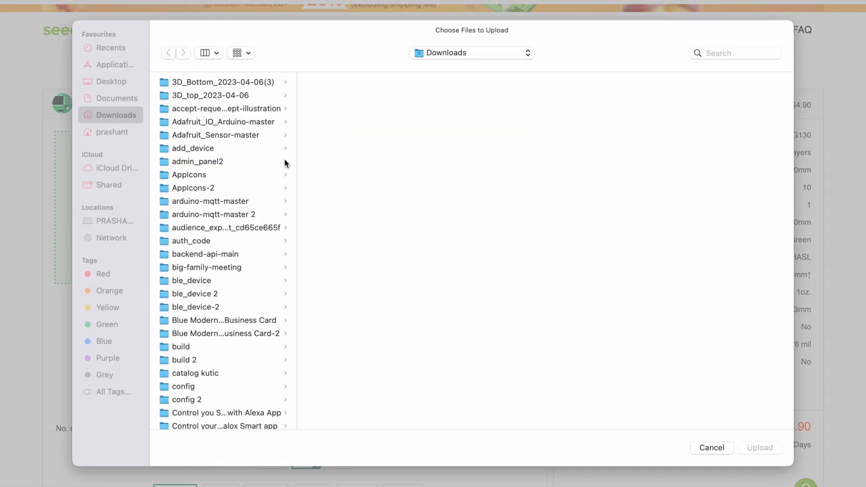
{"action": "left_click", "coordinate": [204, 53]}
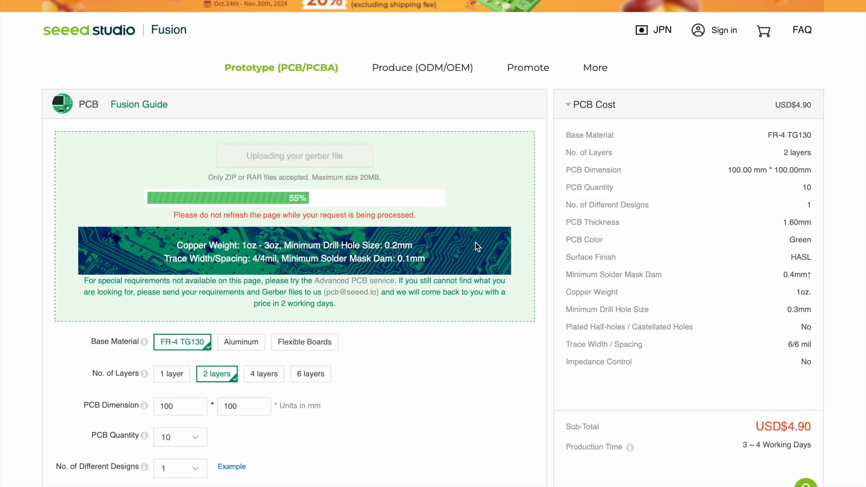
Verify 2 layers, 19.40 × 40.50 mm and 10 pieces, then highlight the USD$4.90 subtotal
{"action": "scroll", "scroll_direction": "down", "scroll_amount": 3}
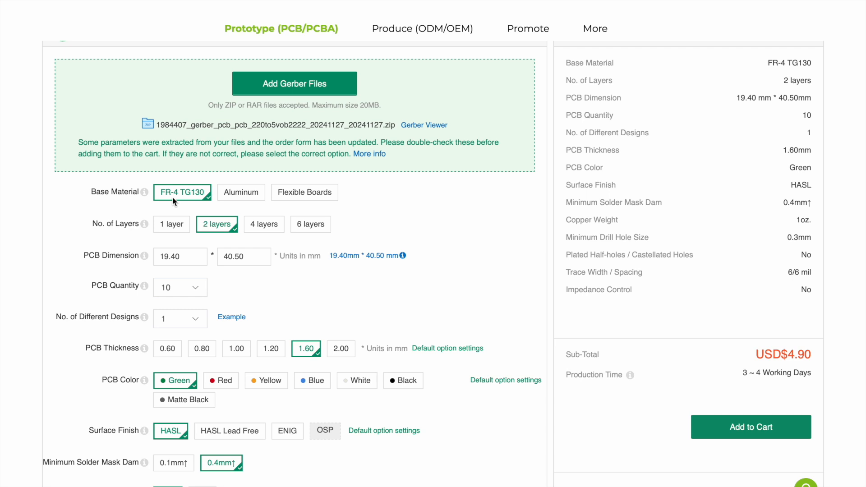
{"action": "scroll", "scroll_direction": "down", "scroll_amount": 3}
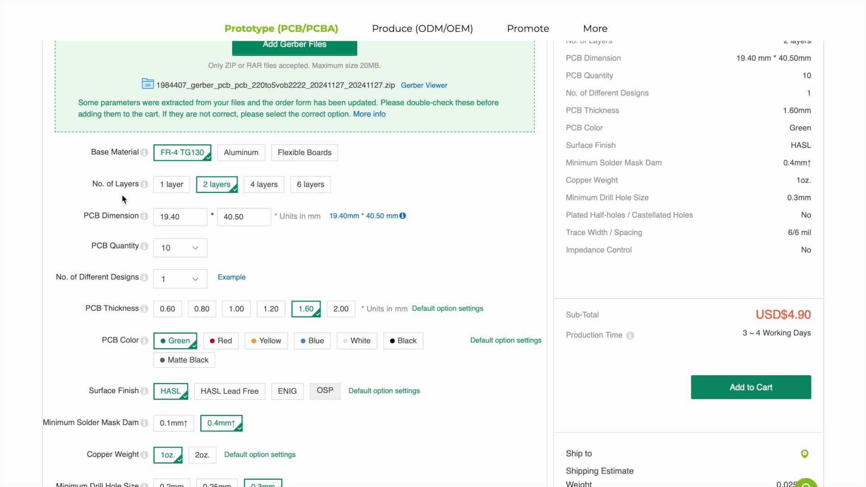
{"action": "scroll", "scroll_direction": "down", "scroll_amount": 3}
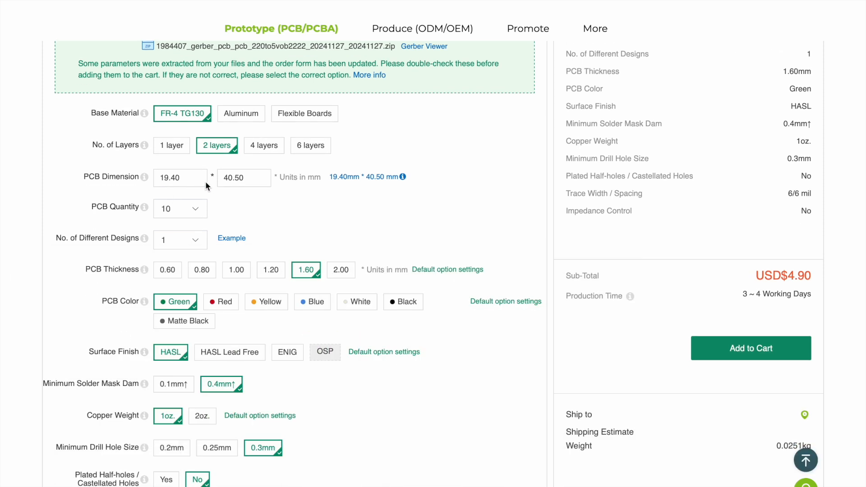
{"action": "scroll", "scroll_direction": "down", "scroll_amount": 3}
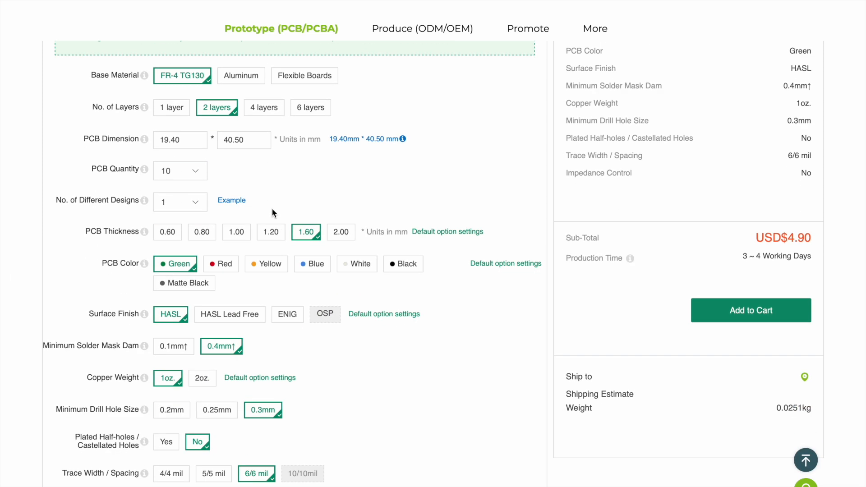
{"action": "left_click", "coordinate": [179, 171]}
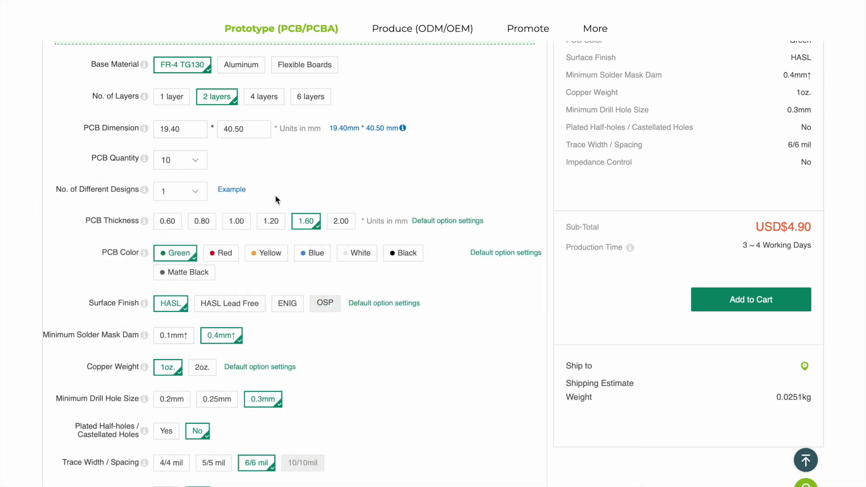
{"action": "scroll", "scroll_direction": "down", "scroll_amount": 3}
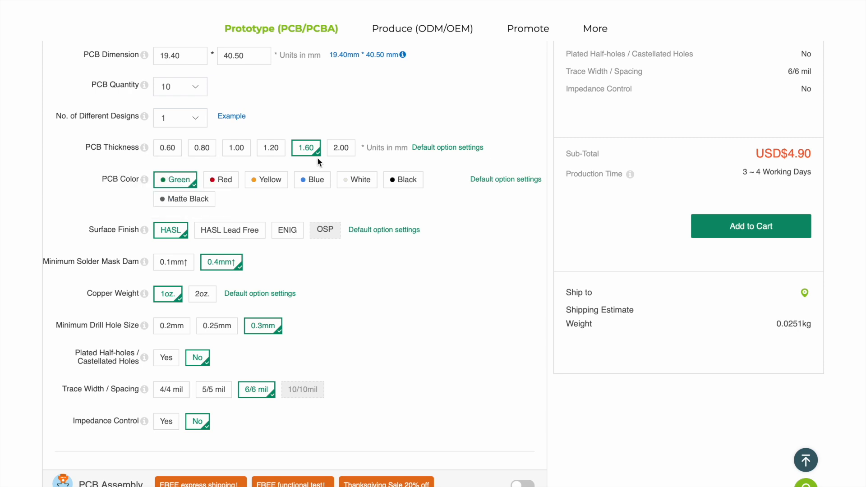
{"action": "mouse_move", "coordinate": [263, 270]}
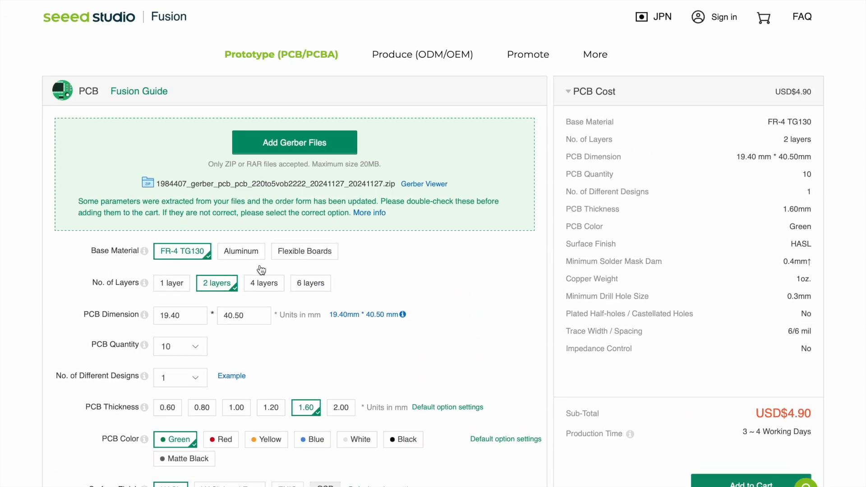
{"action": "scroll", "scroll_direction": "down", "scroll_amount": 3}
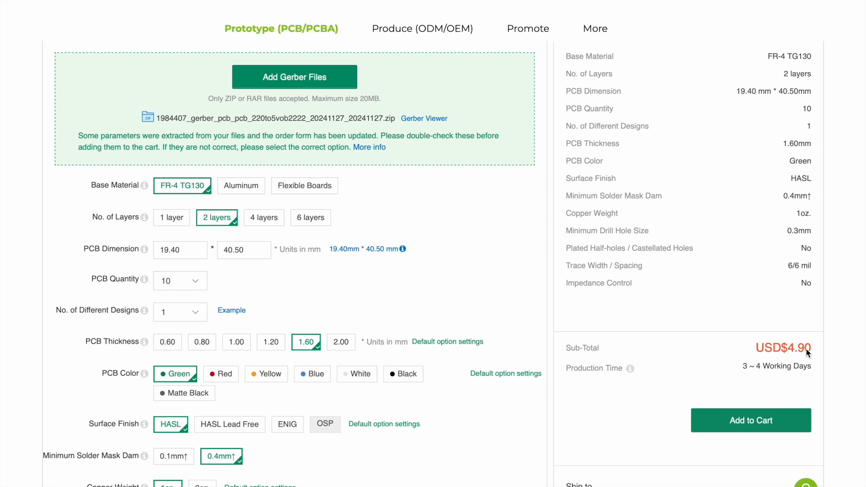
{"action": "double_click", "coordinate": [795, 348]}
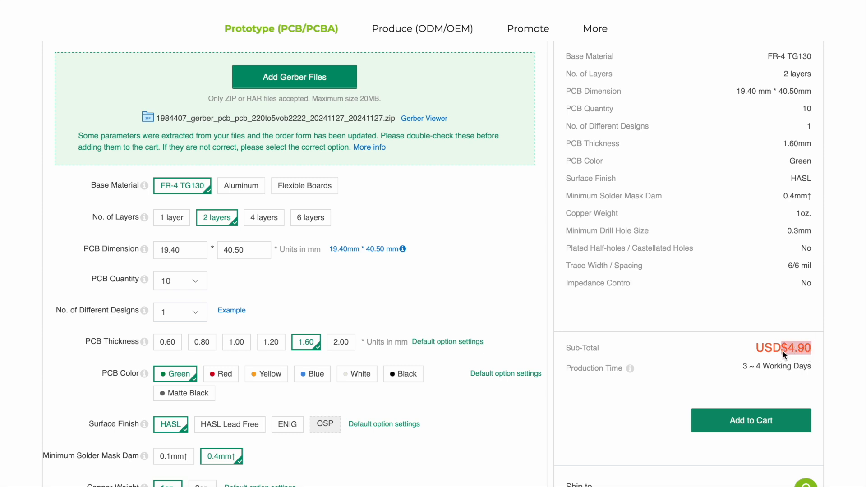
Add the 10-board USD$4.90 order to the cart and view My Shopping Cart
{"action": "left_click", "coordinate": [750, 420]}
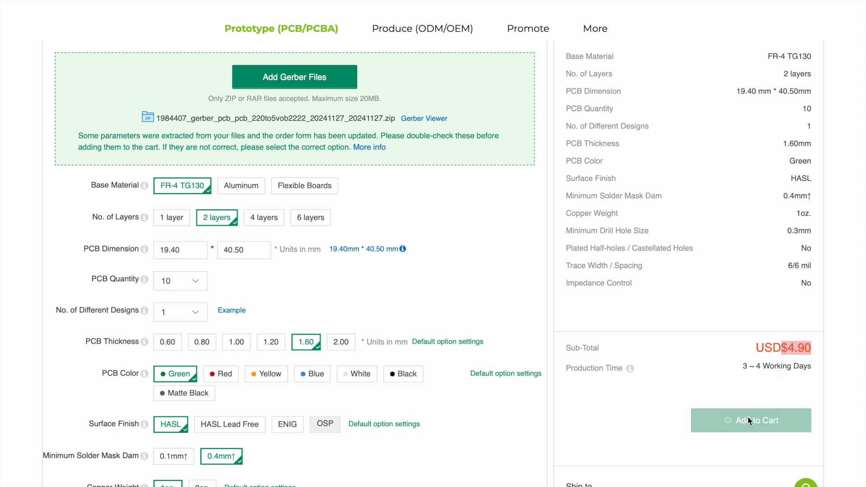
{"action": "left_click", "coordinate": [750, 420]}
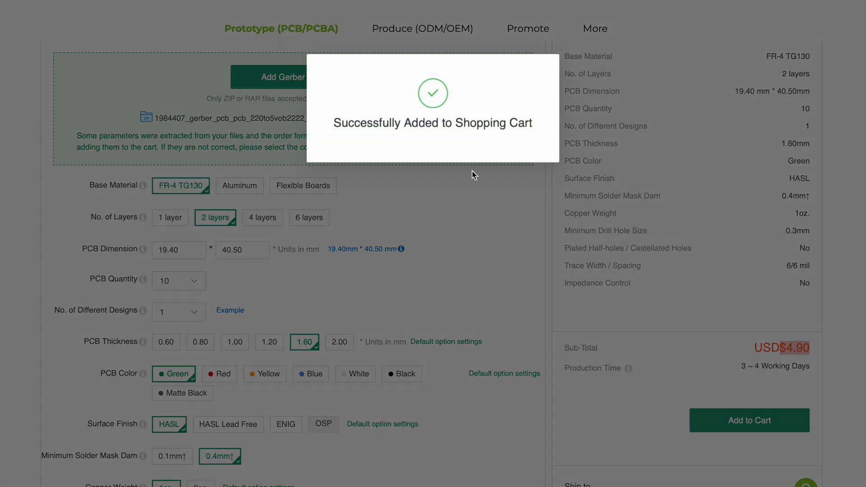
{"action": "mouse_move", "coordinate": [515, 233]}
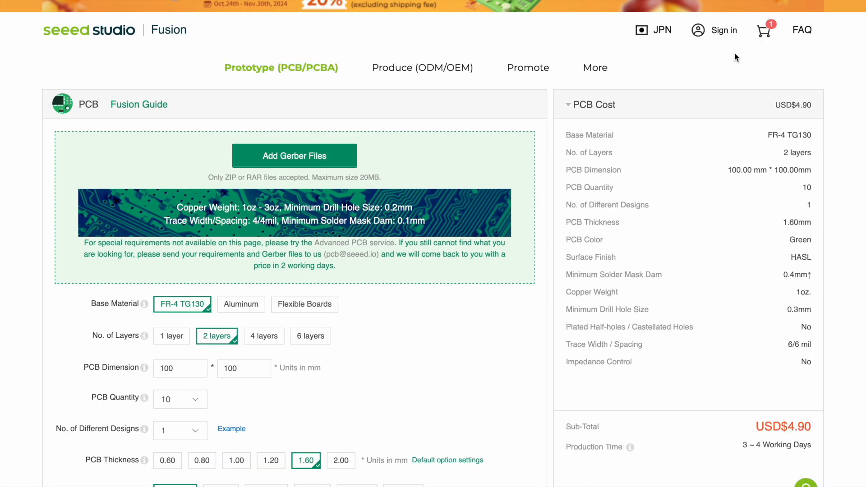
{"action": "left_click", "coordinate": [763, 30]}
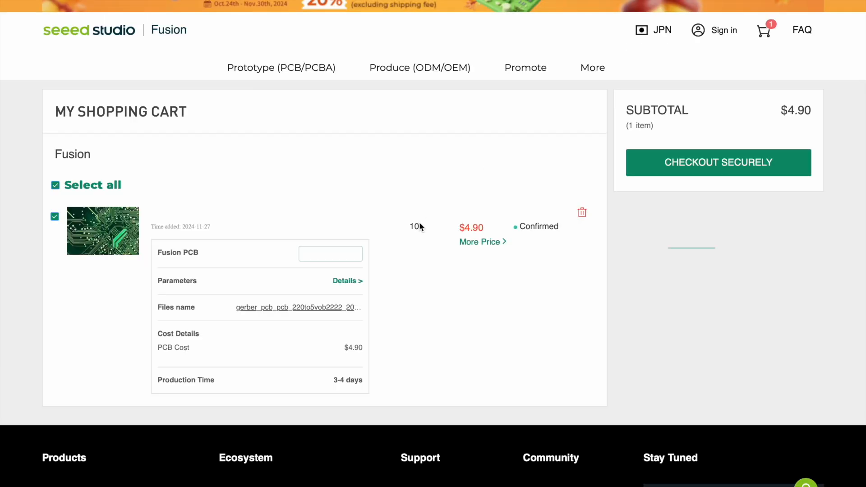